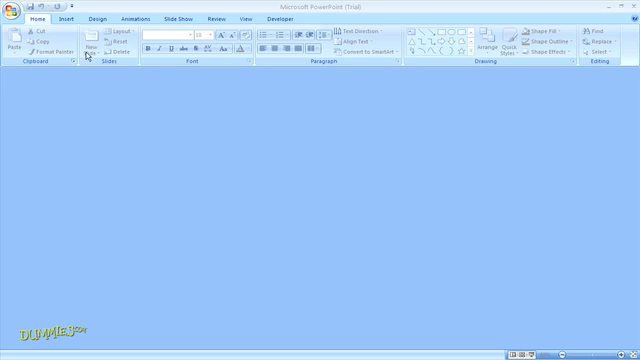
Open the ShapesDemo presentation and go to its 'How to Draw a Shape' slide.
click(12, 18)
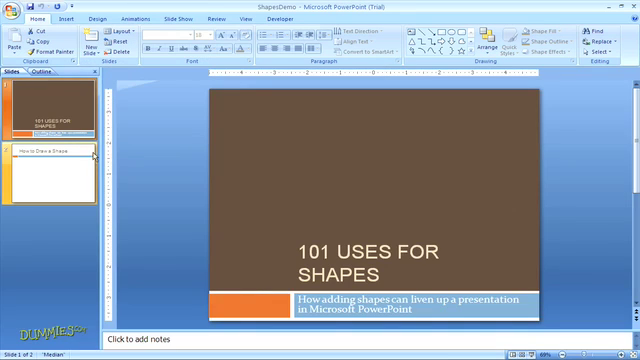
click(48, 170)
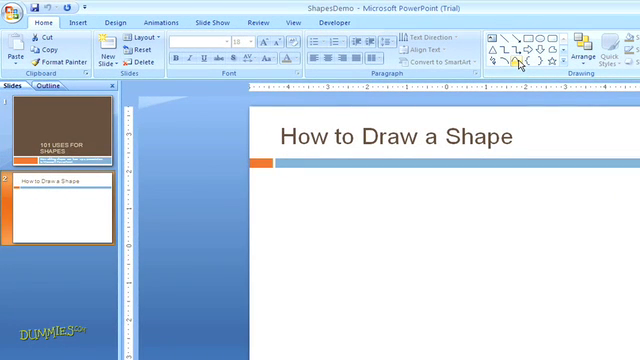
mouse_move(516, 62)
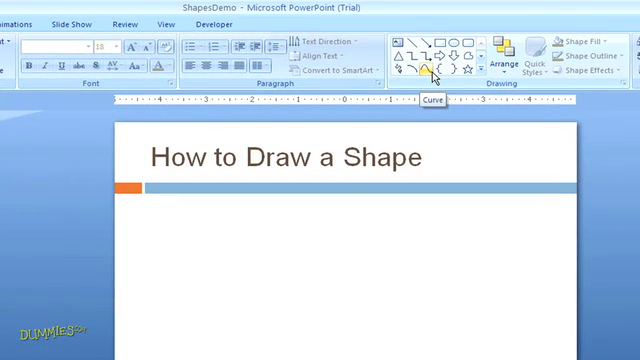
mouse_move(484, 76)
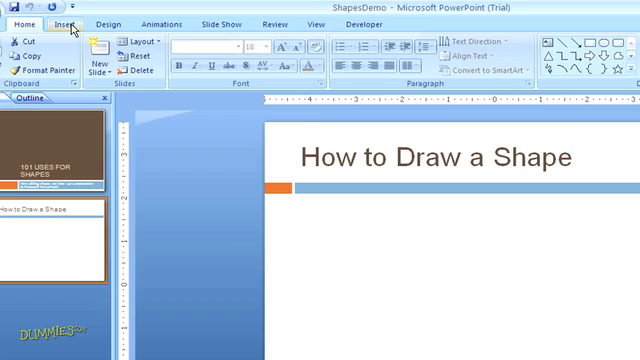
Bring up the full Shapes gallery from the Insert ribbon.
click(64, 24)
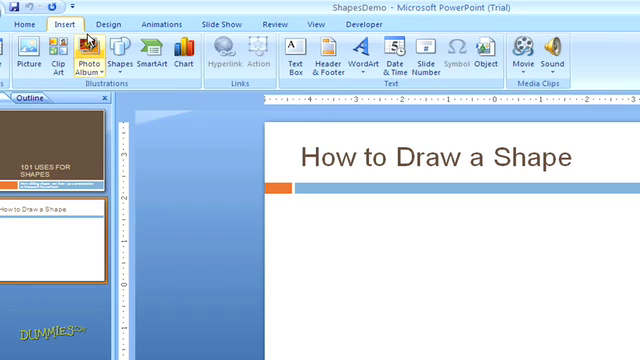
mouse_move(120, 52)
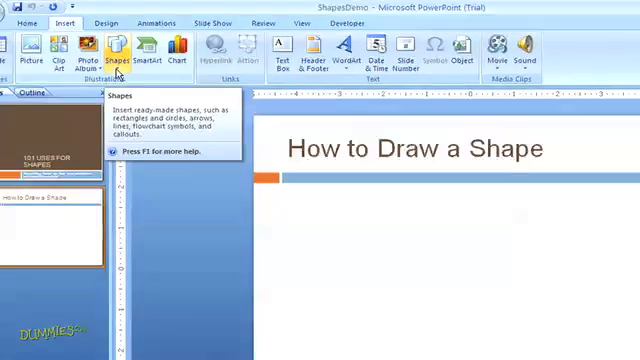
click(116, 52)
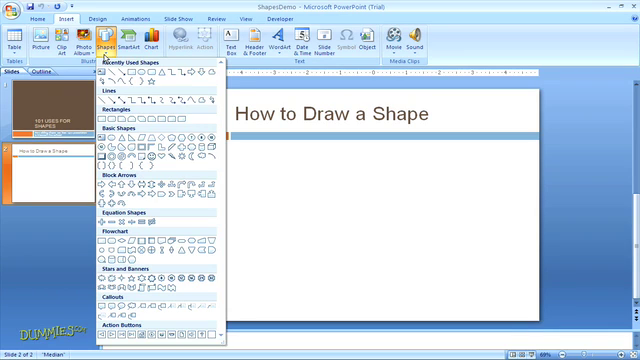
Draw two blue right-pointing block arrows stacked on the slide and select the upper one.
click(108, 50)
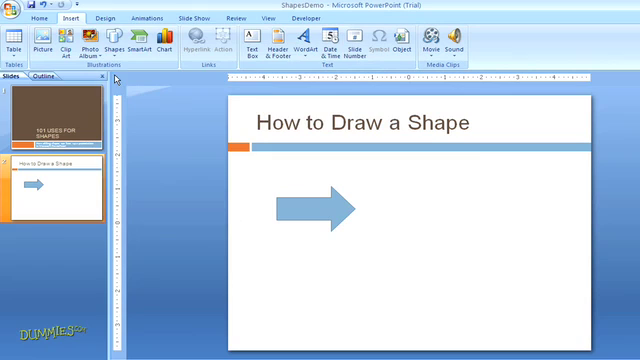
click(120, 44)
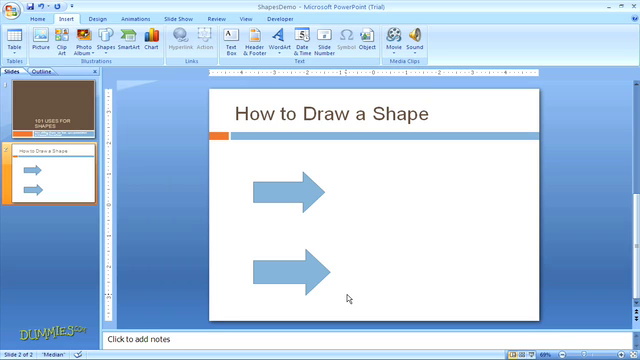
click(290, 190)
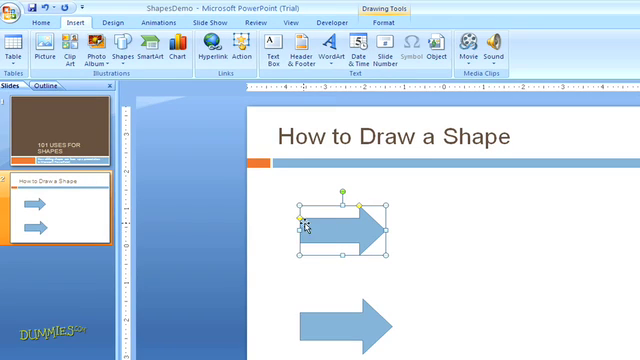
Give the upper arrow an orange fill, an Inside Diagonal Top Left shadow and a Quick Style.
click(24, 22)
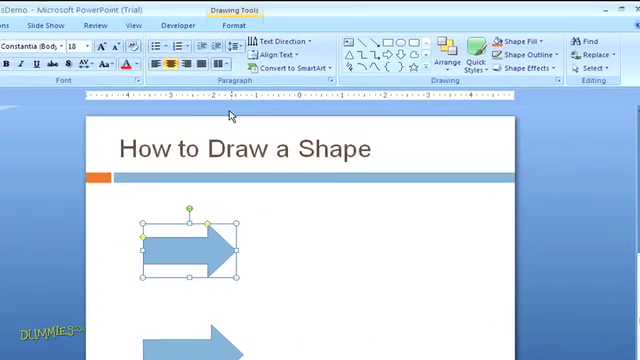
click(528, 40)
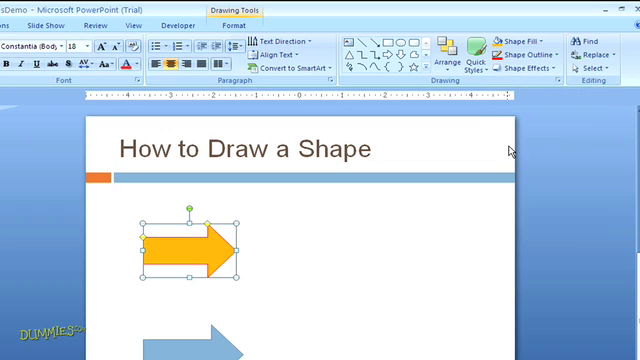
click(528, 72)
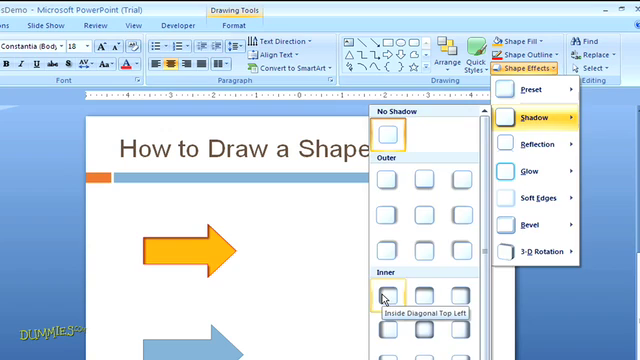
click(384, 298)
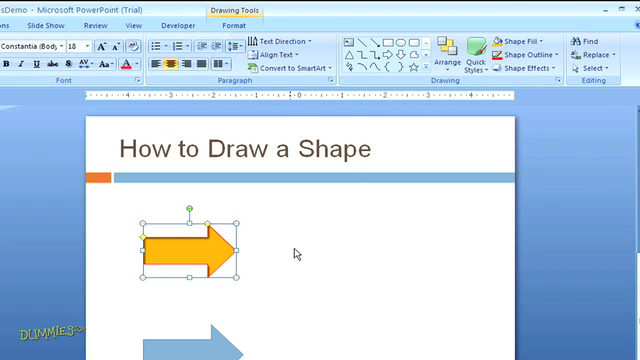
mouse_move(278, 250)
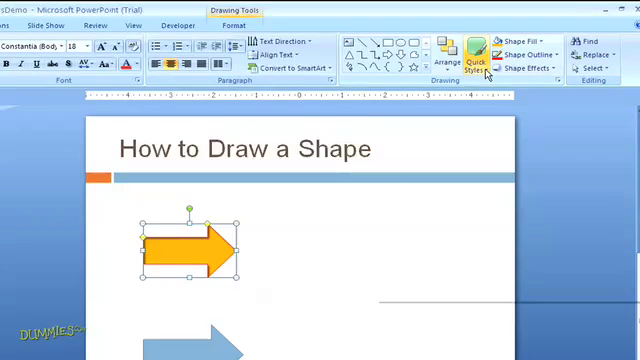
click(484, 50)
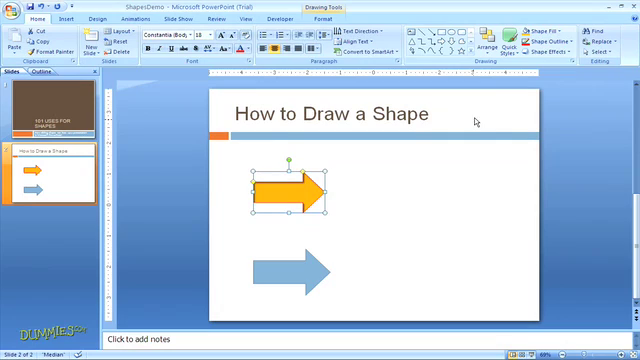
Label the lower arrow 'Sample text here' and set the label in a different font.
click(380, 200)
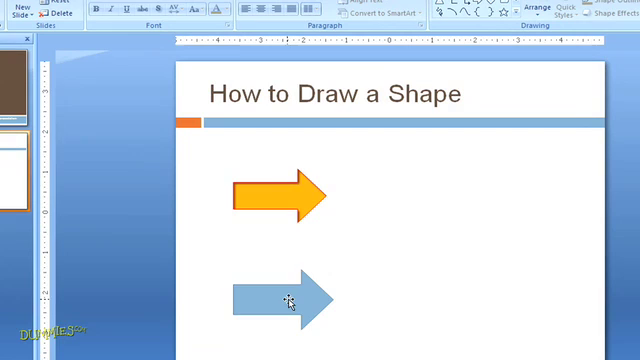
right_click(288, 302)
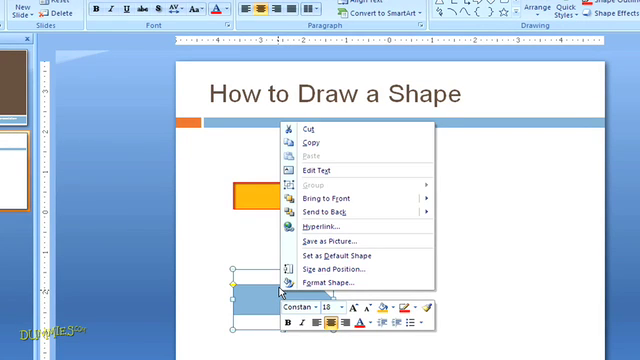
mouse_move(318, 172)
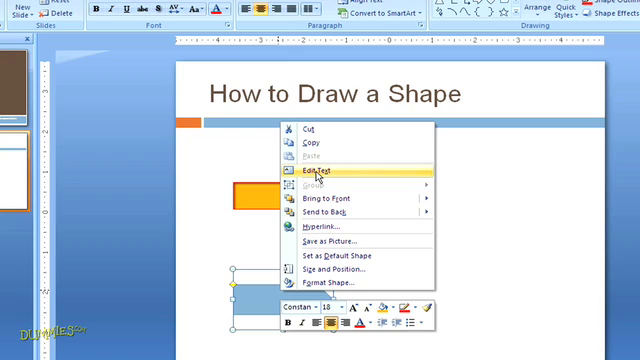
click(312, 172)
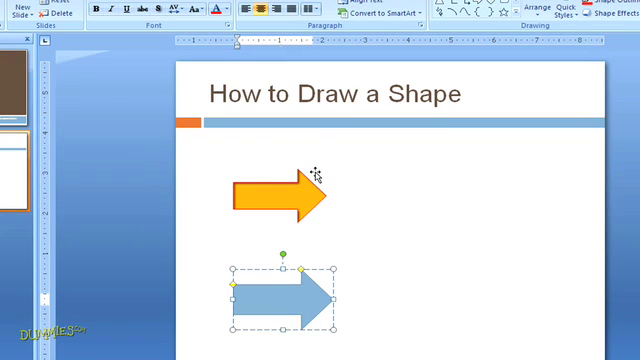
text(Sample text here)
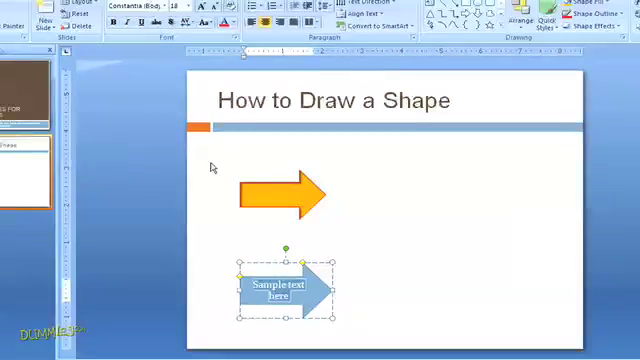
click(160, 36)
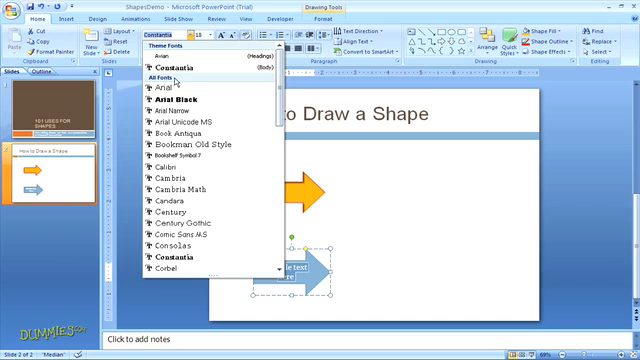
click(164, 82)
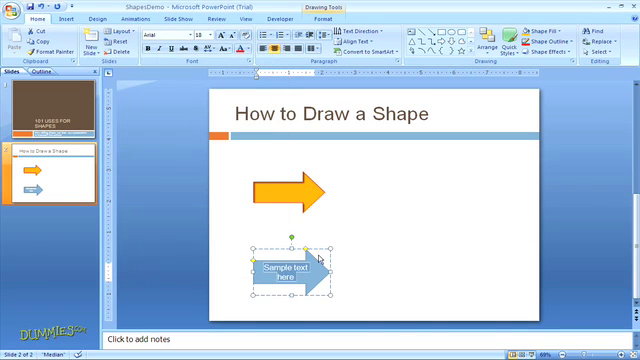
click(344, 280)
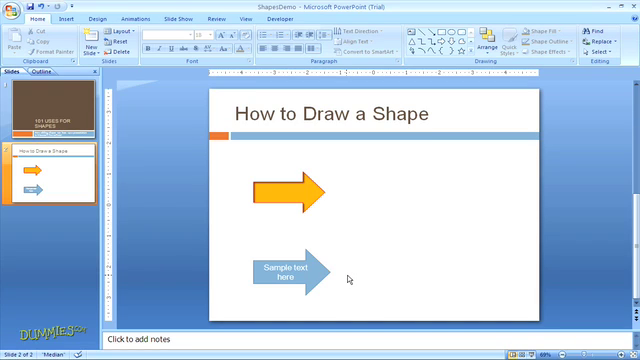
mouse_move(316, 266)
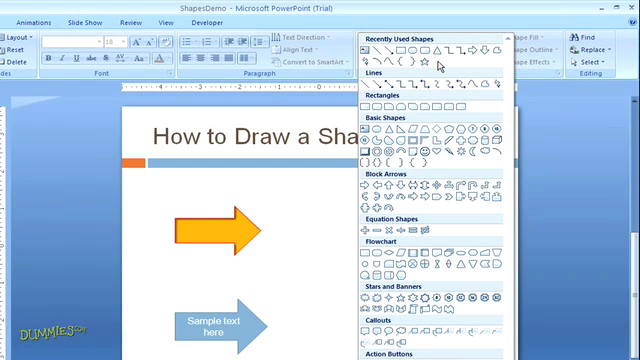
mouse_move(422, 64)
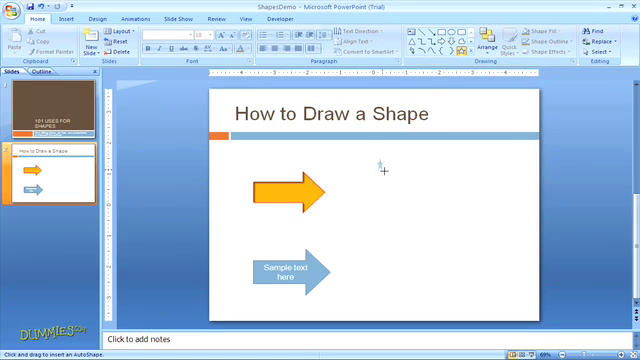
Draw several blue 5-Point Stars to the right of the orange arrow.
drag(388, 164, 404, 184)
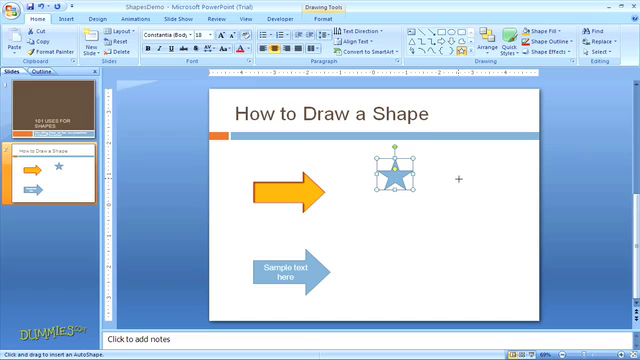
drag(392, 178, 476, 184)
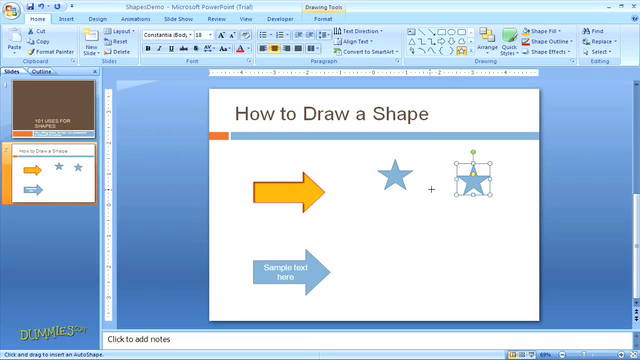
drag(472, 178, 496, 248)
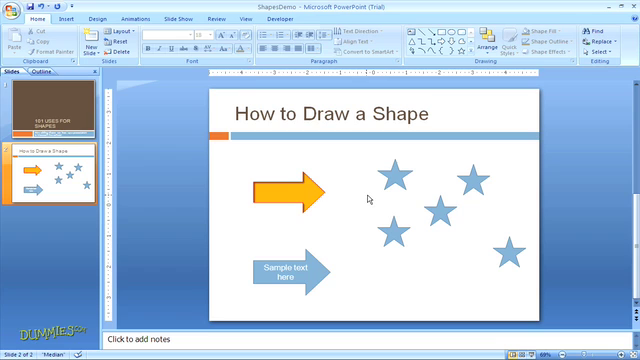
click(290, 188)
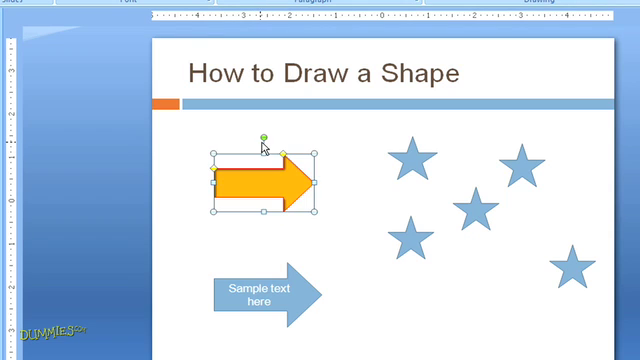
mouse_move(266, 138)
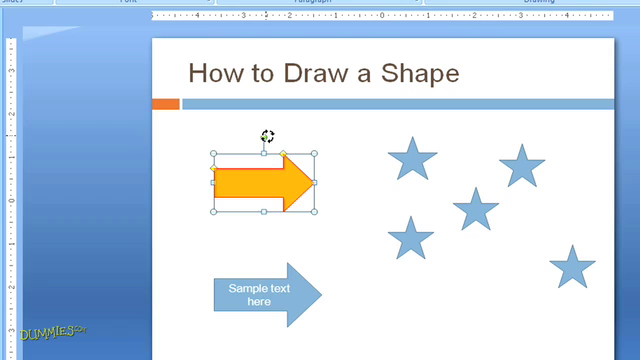